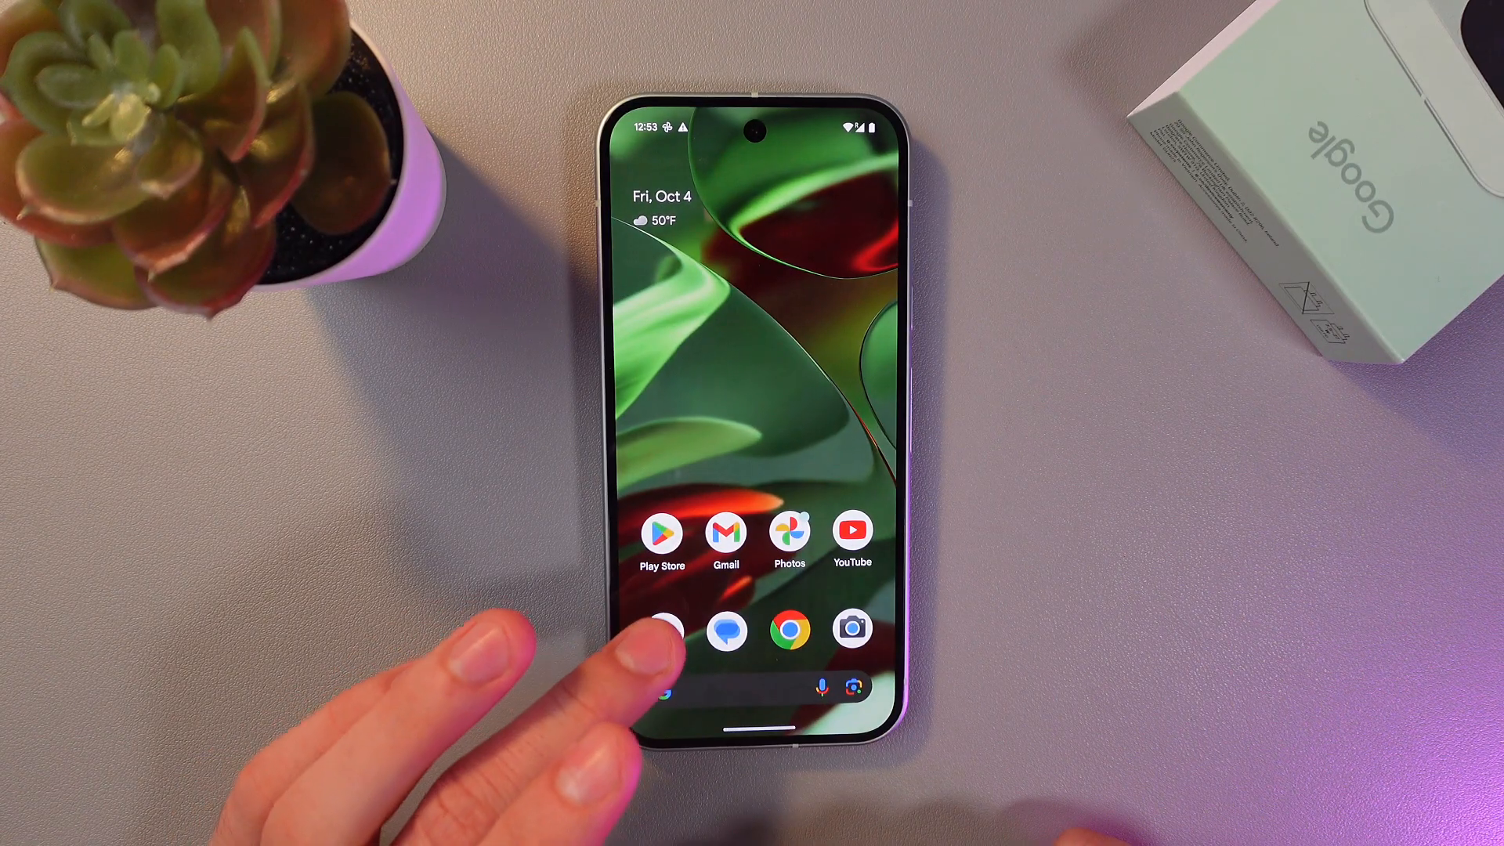
Step: Launch the Phone app and reveal its overflow menu beside Search contacts
left_click(661, 630)
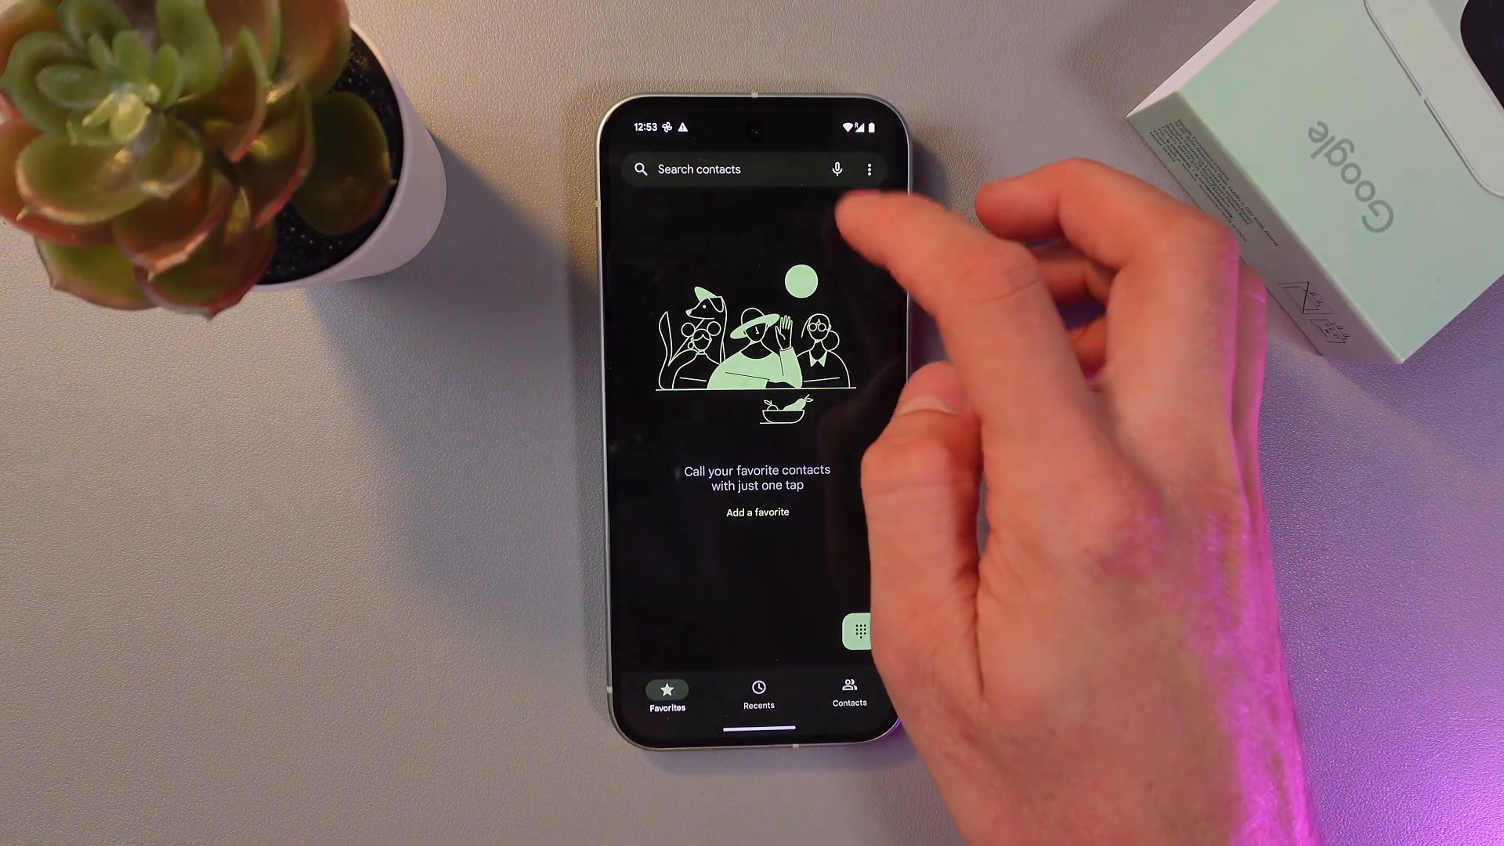
left_click(868, 170)
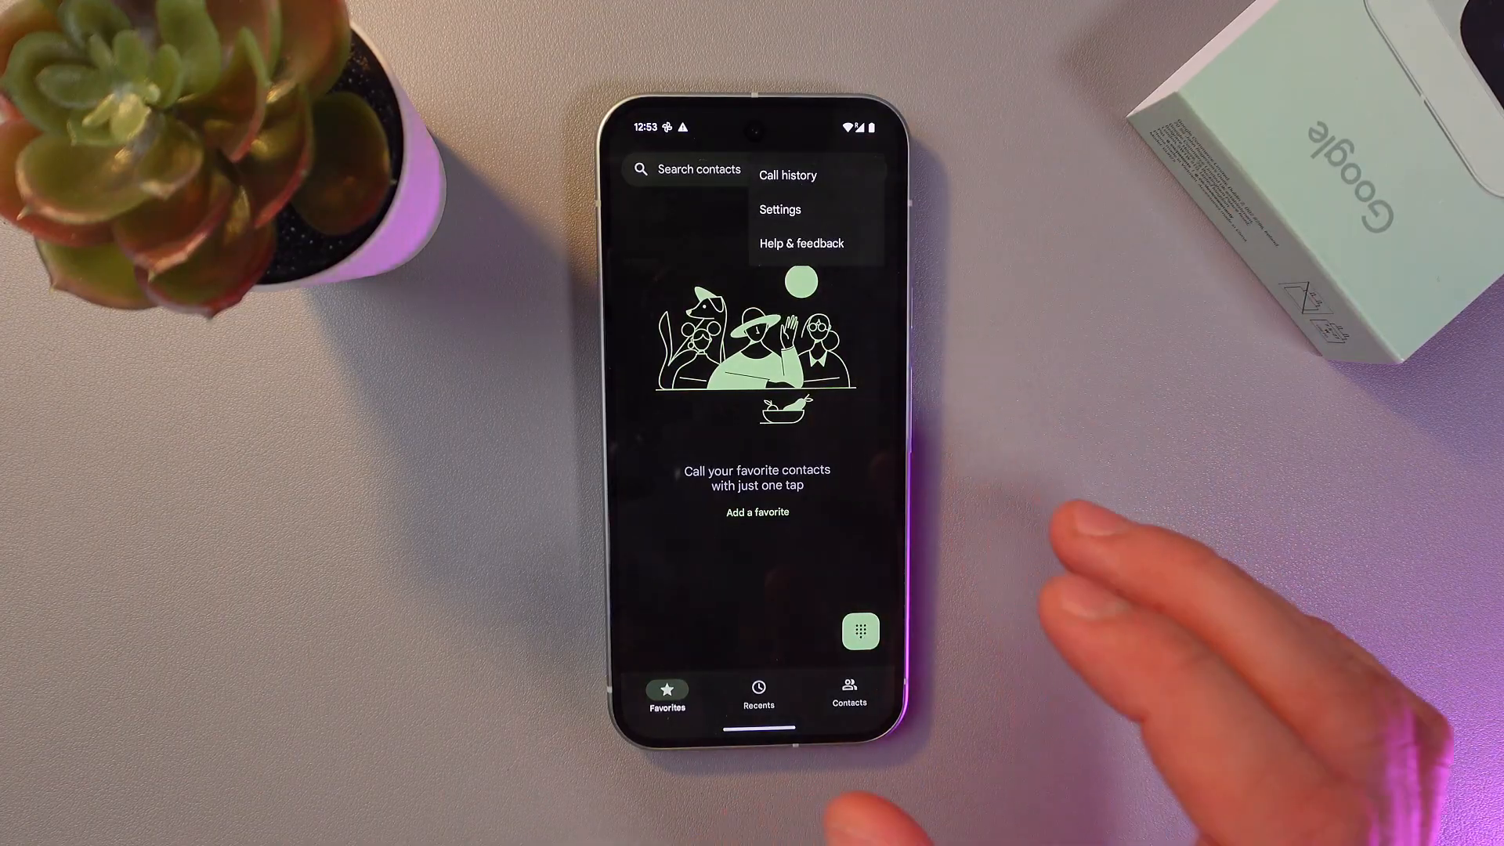
Step: Go to Settings, then Calling accounts, and select the Vodafone UA SIM
left_click(780, 208)
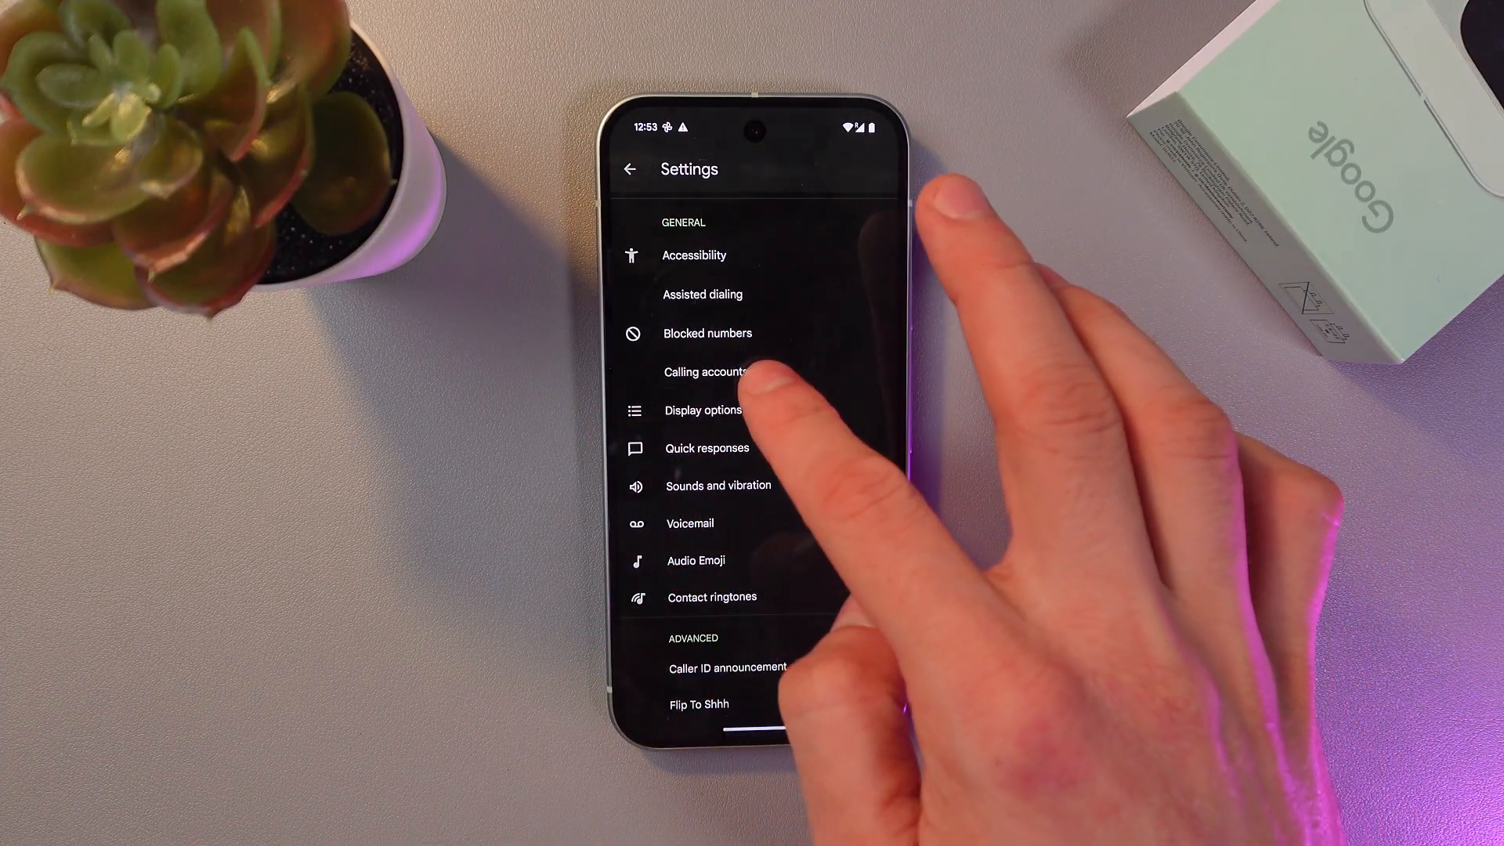
left_click(708, 373)
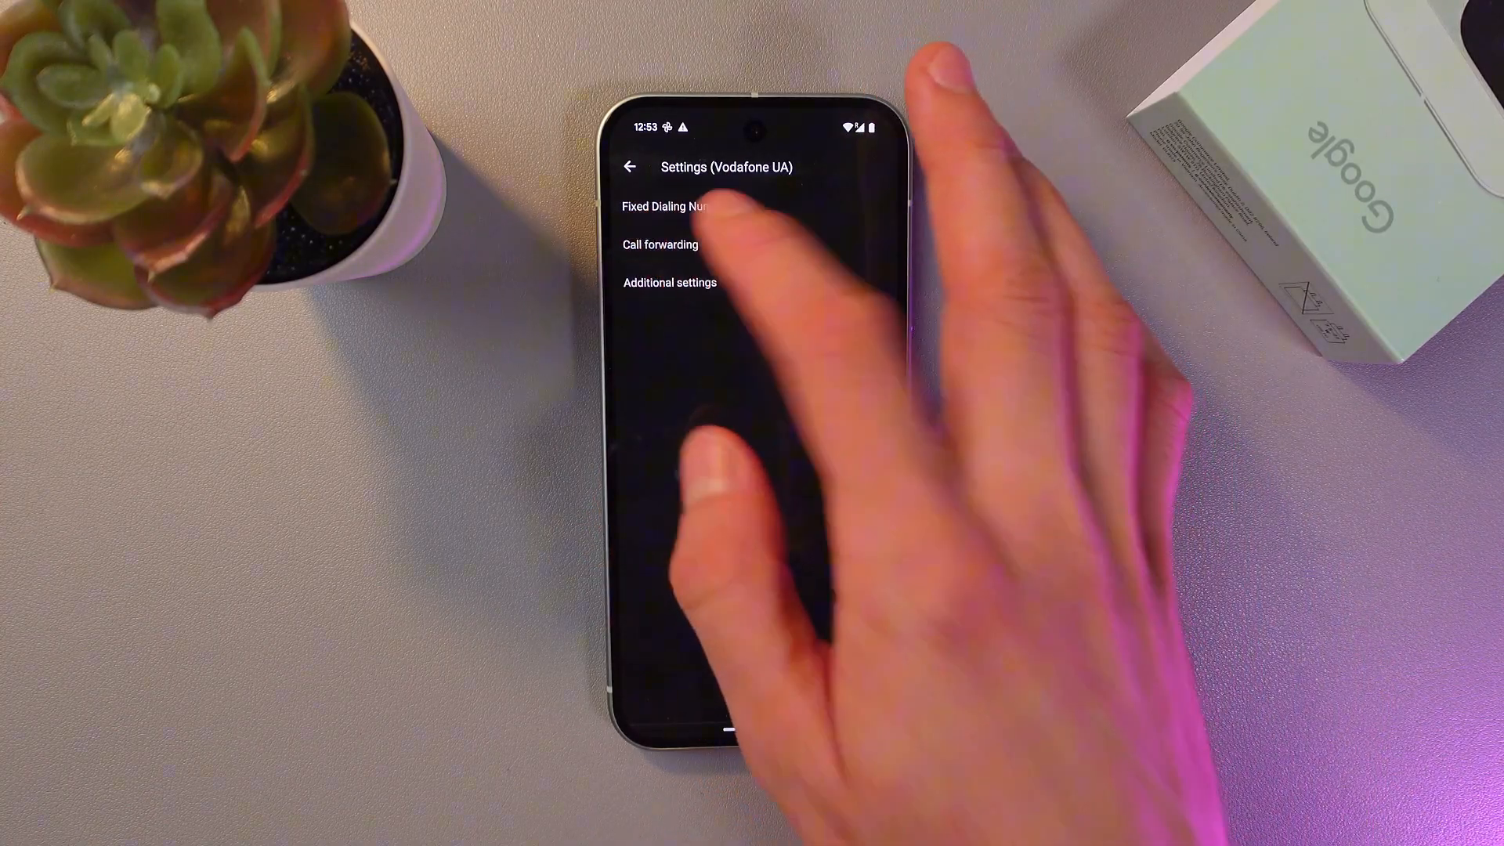
Step: Enter Call forwarding and bring up the Always forward number-entry dialog
left_click(659, 245)
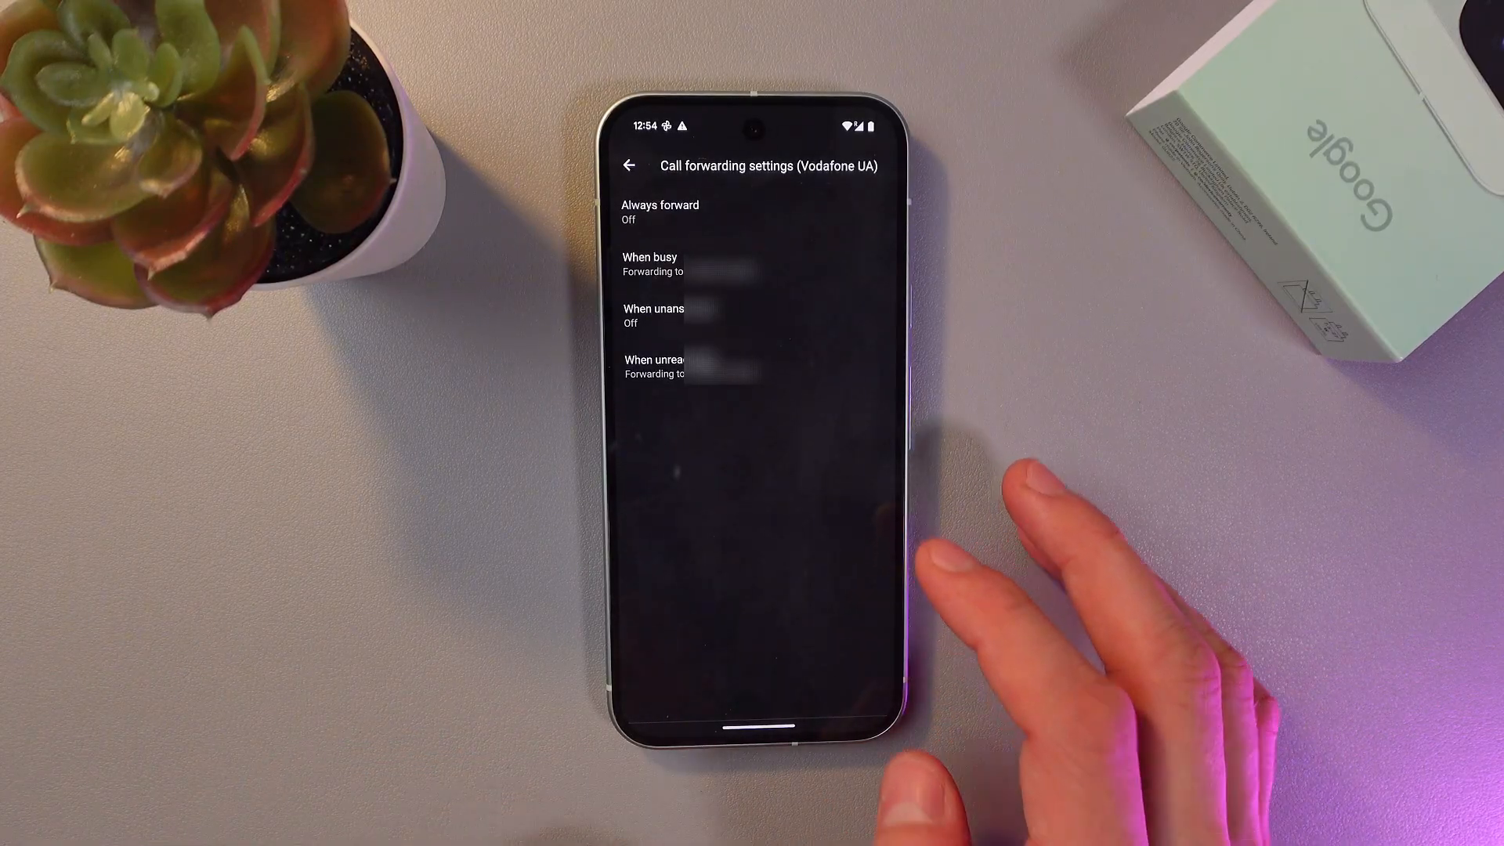
left_click(660, 211)
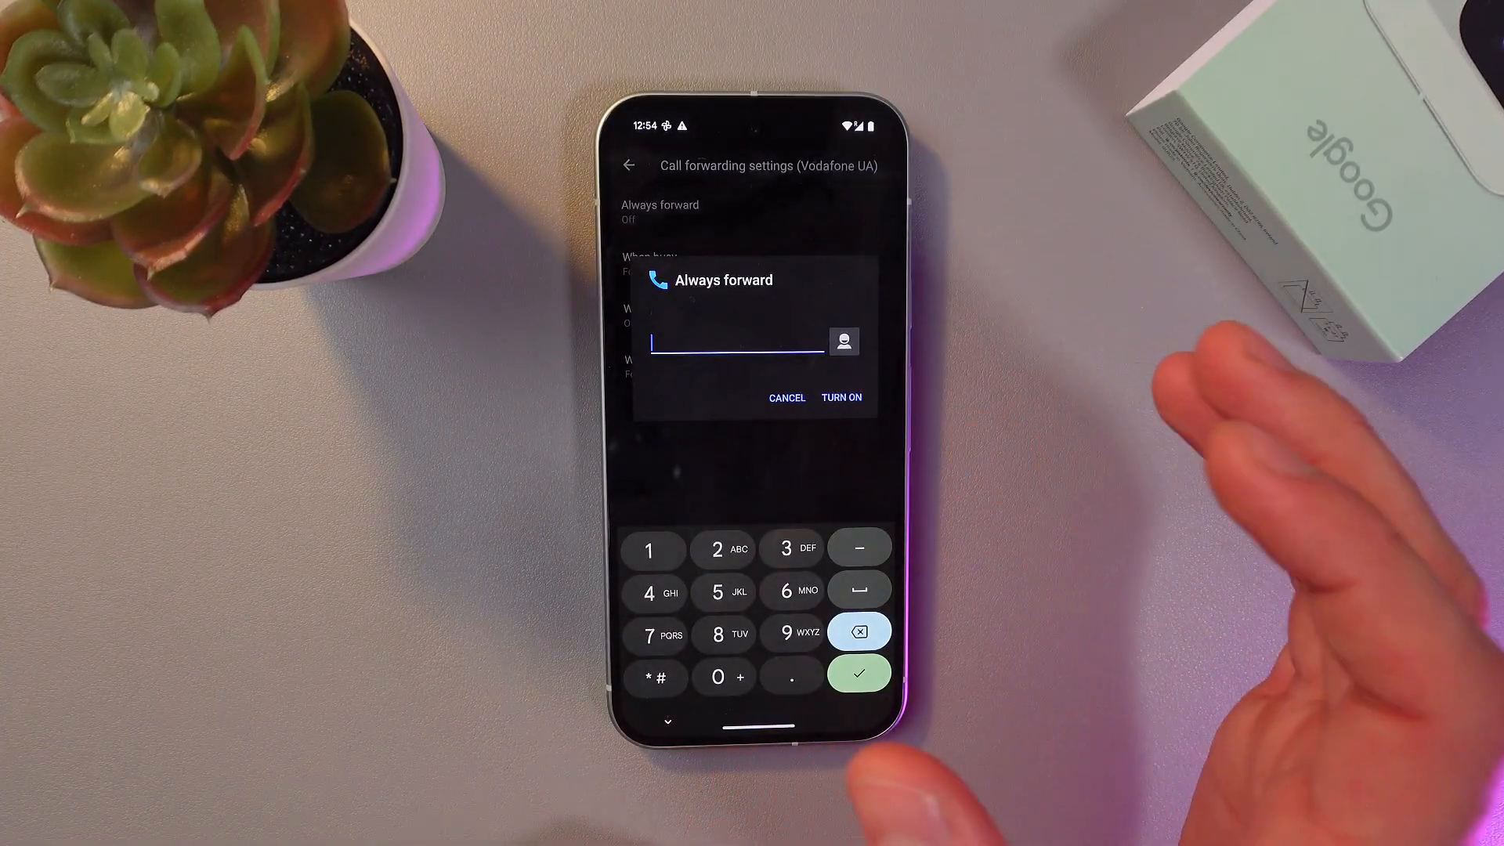